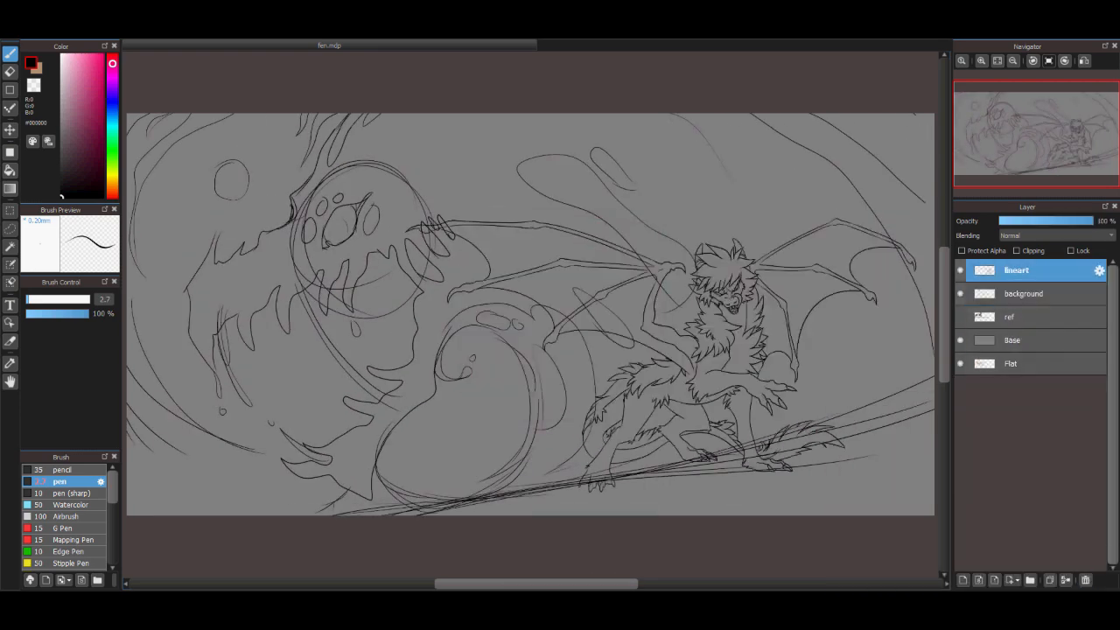
Step: Paint a warm tan swirling-cloud stroke on the background layer
left_click_drag(366, 289, 403, 429)
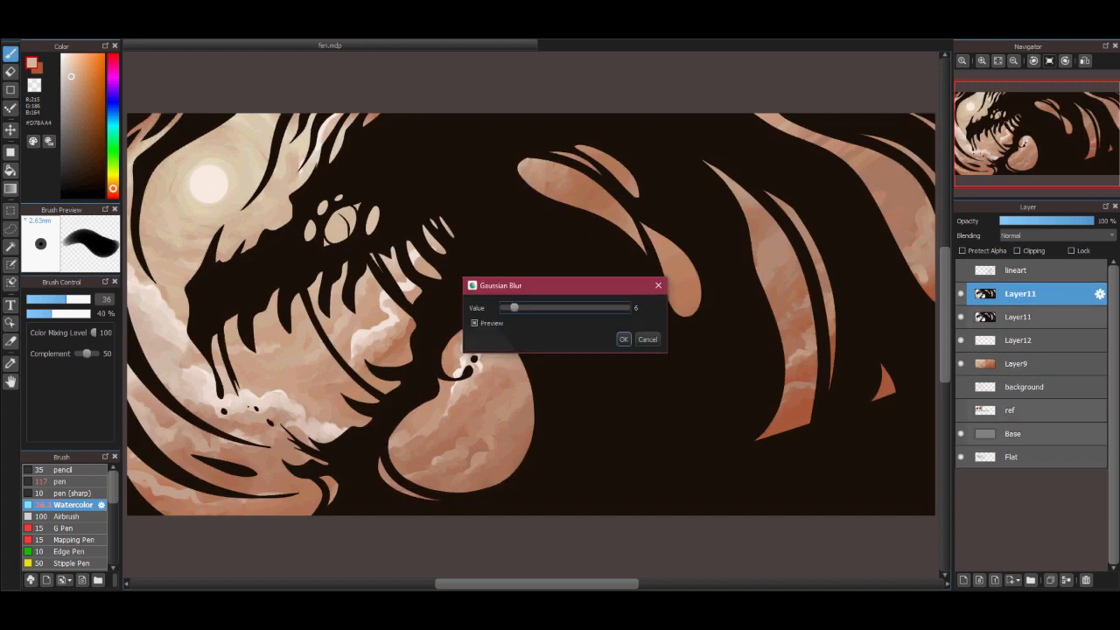
left_click(624, 338)
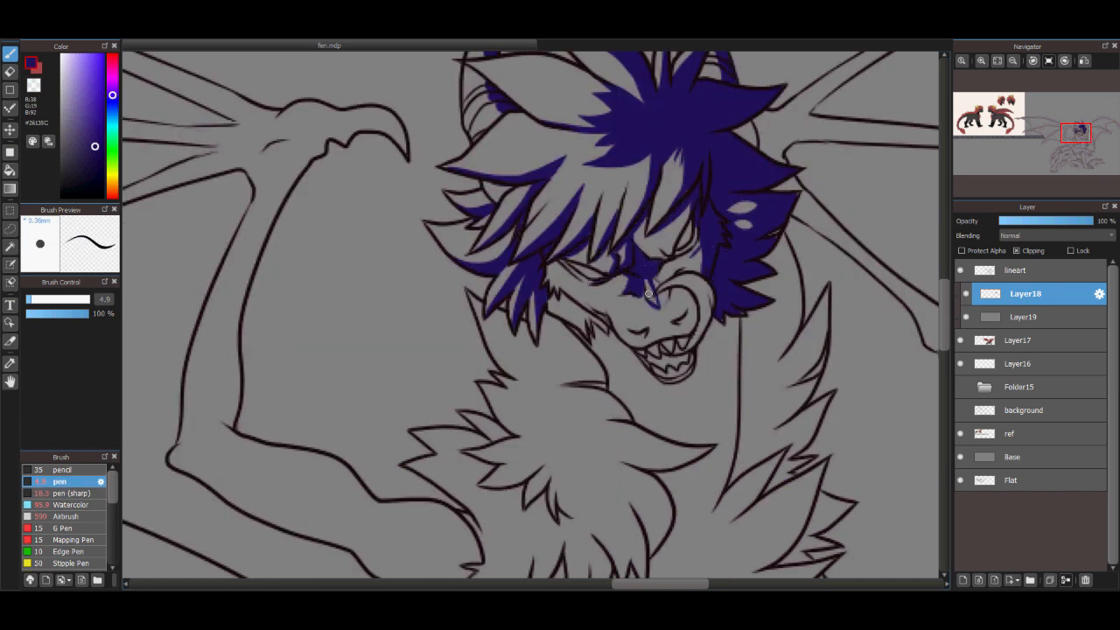
Step: Brush dark blue flat color across the creature's face area beneath the line art
left_click_drag(647, 293, 747, 311)
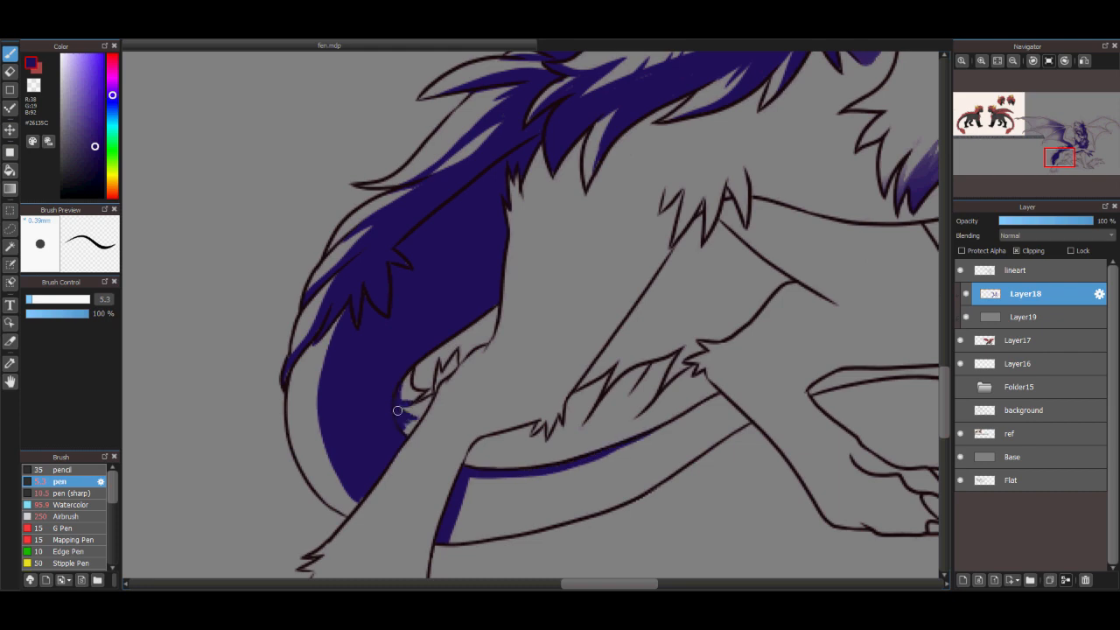
scroll("down", 3)
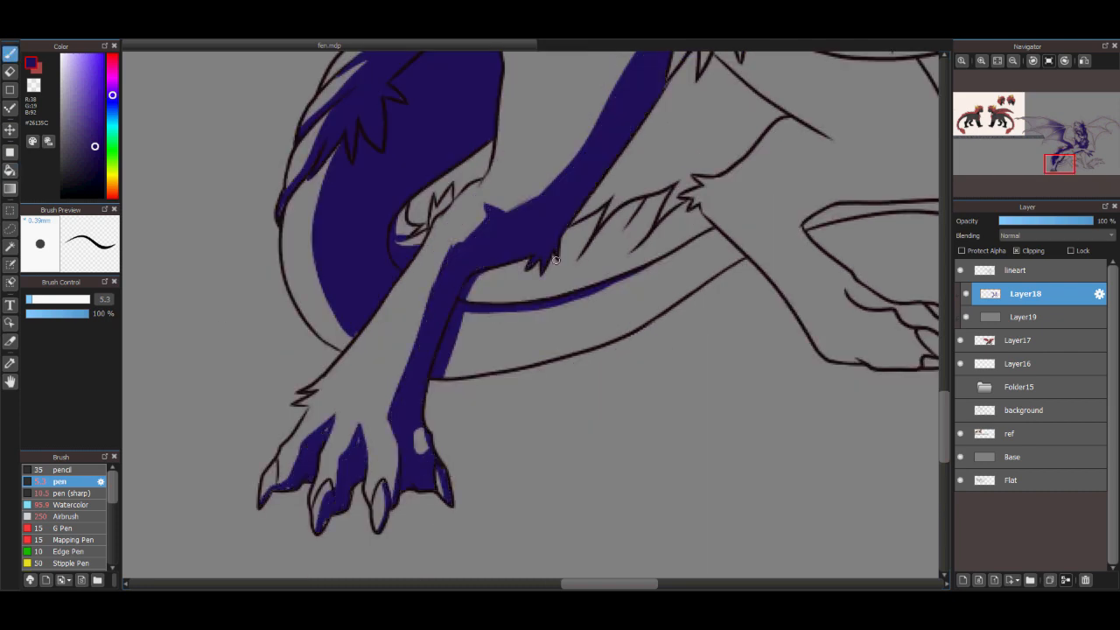